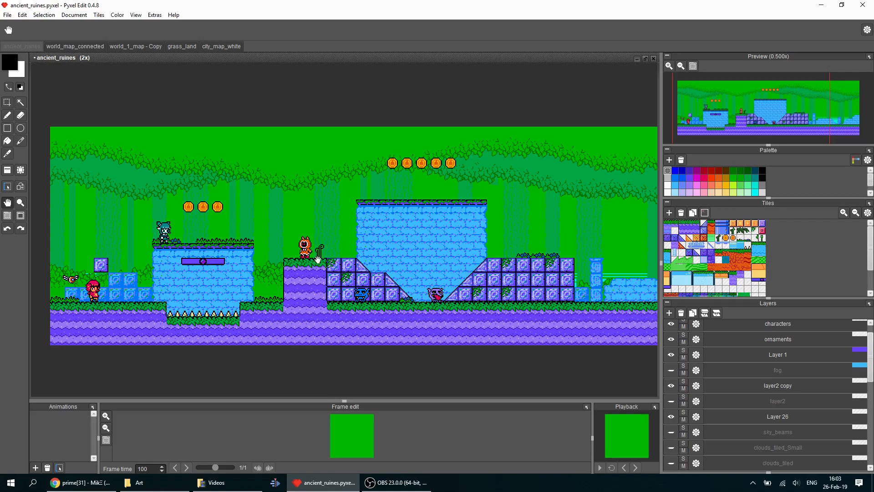
mouse_move(351, 245)
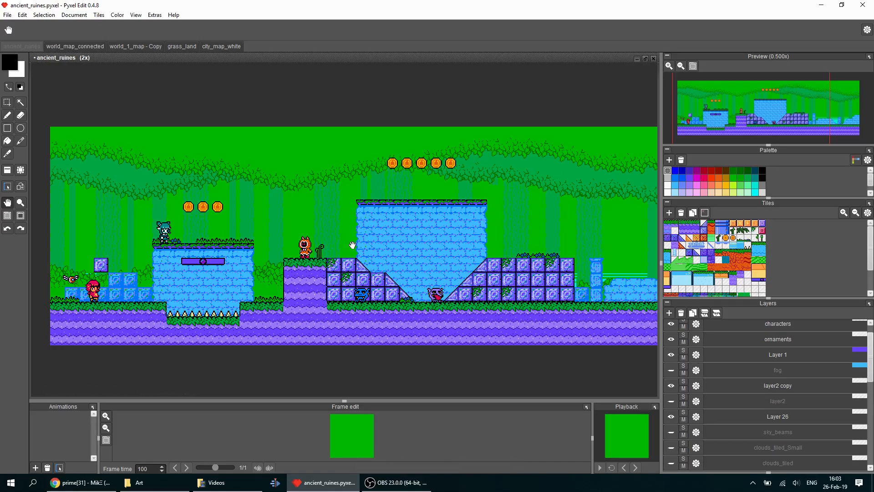
mouse_move(394, 193)
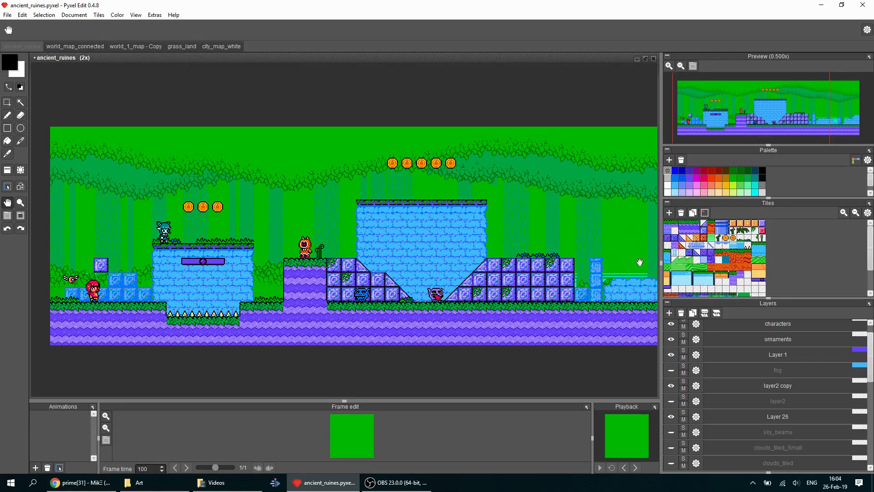
mouse_move(476, 253)
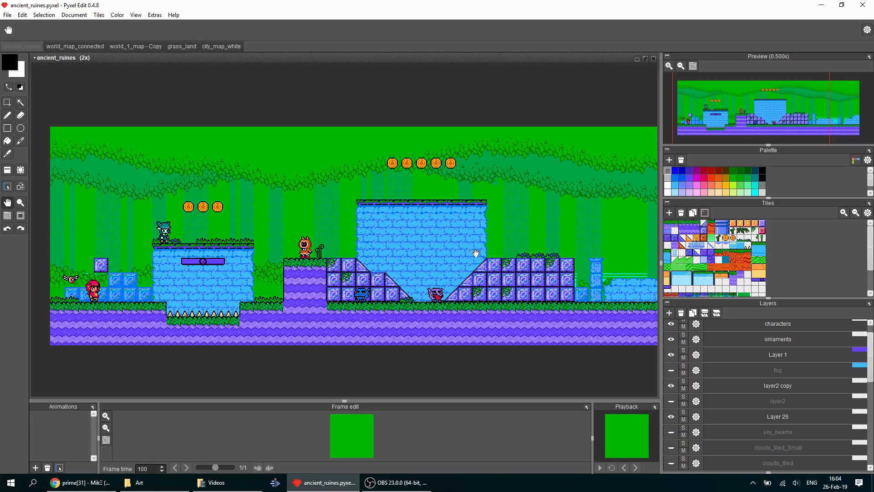
mouse_move(31, 53)
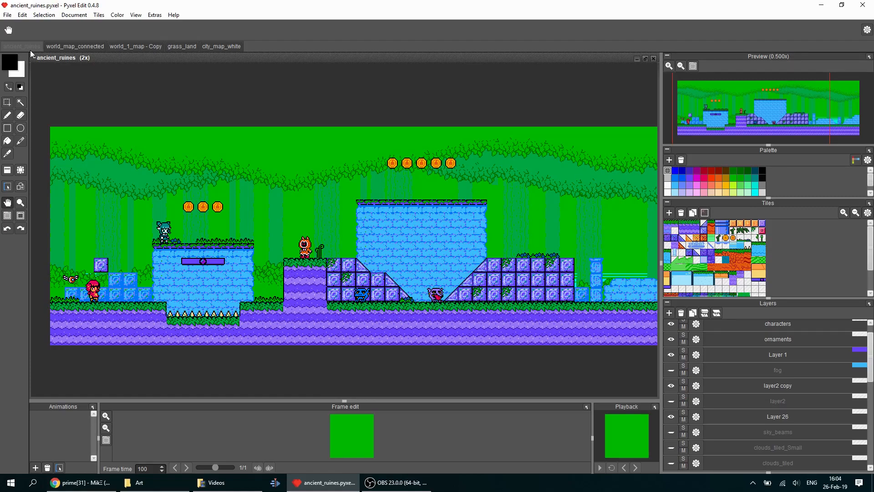
Step: Show the grass_land level document, then the city_map_white street level
left_click(182, 47)
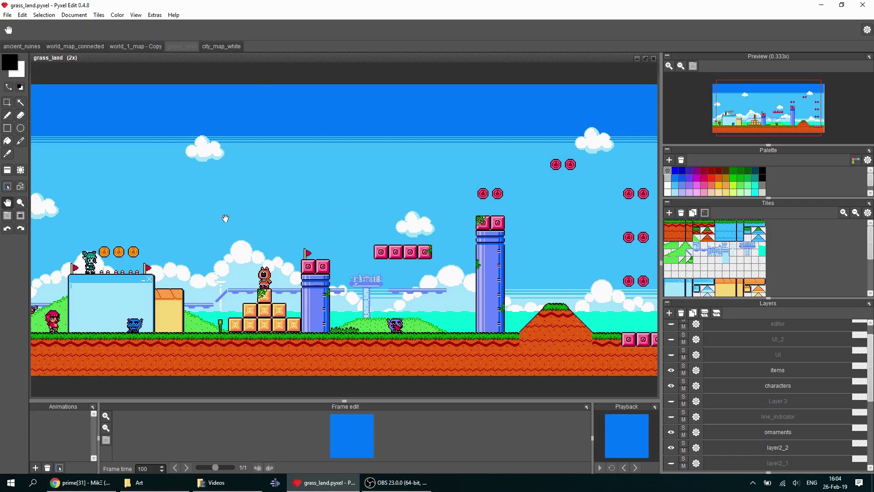
mouse_move(252, 196)
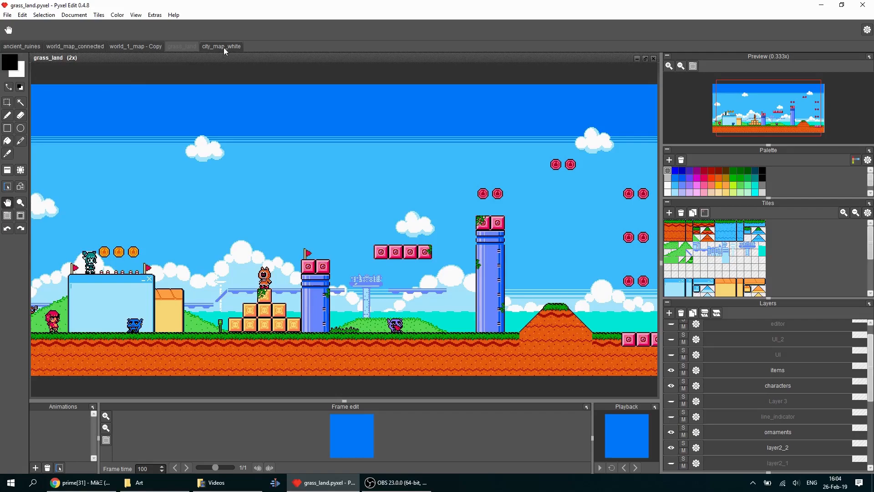
left_click(221, 47)
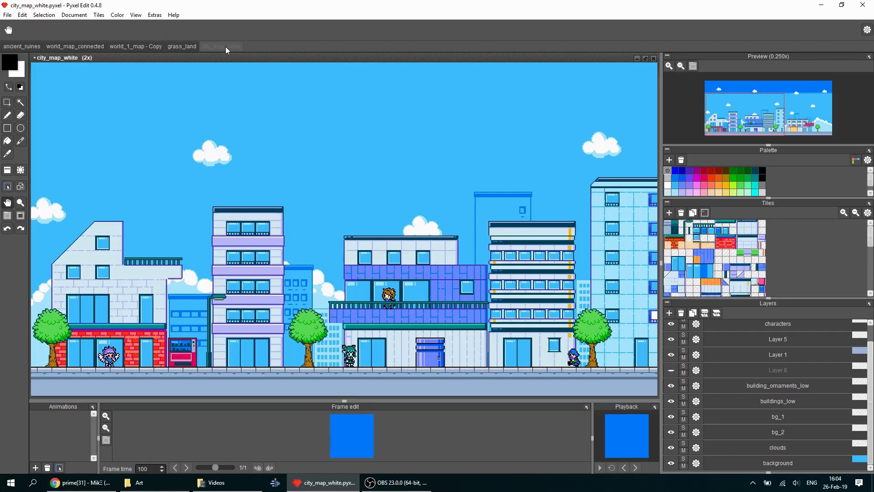
mouse_move(303, 191)
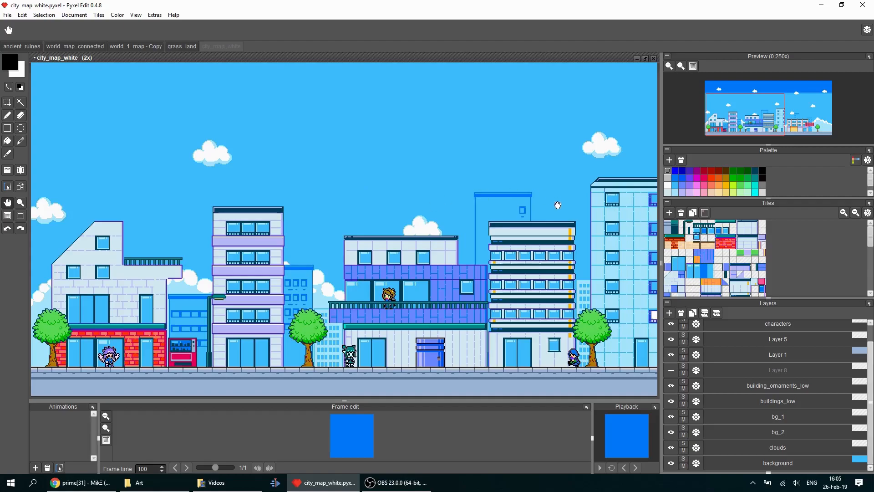
mouse_move(447, 204)
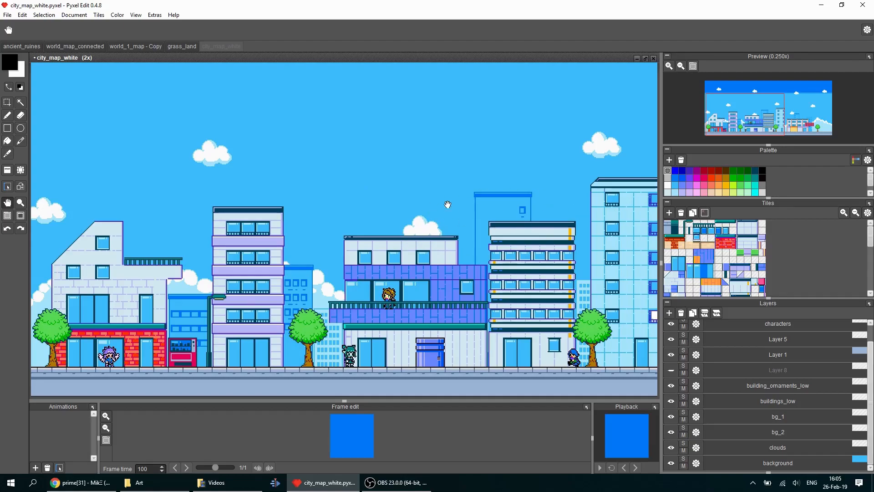
Step: Return to the ancient_ruines forest level document
left_click(21, 45)
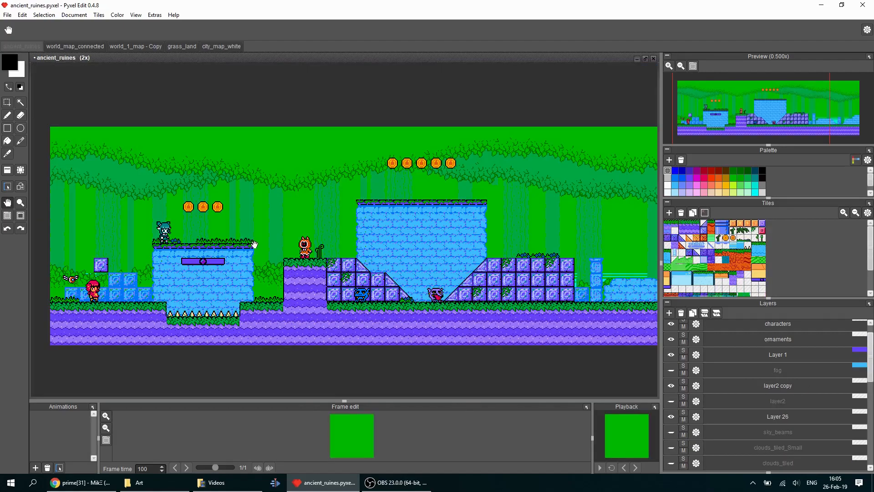
mouse_move(440, 201)
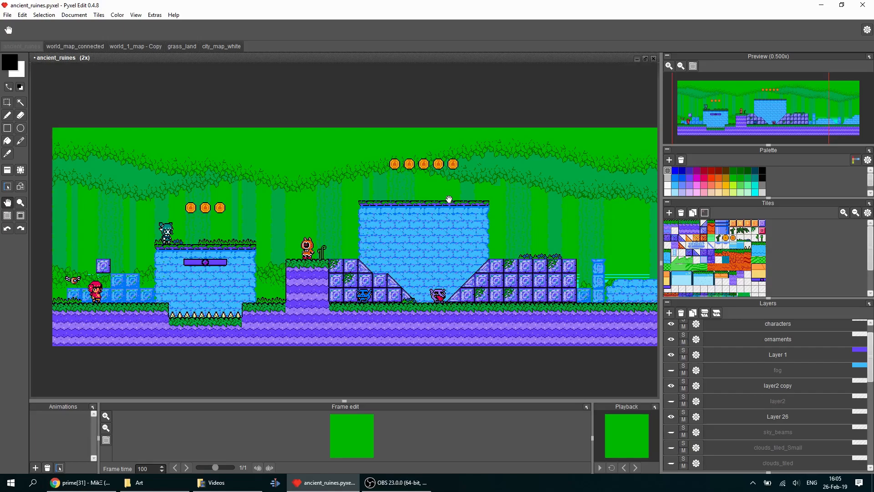
mouse_move(99, 281)
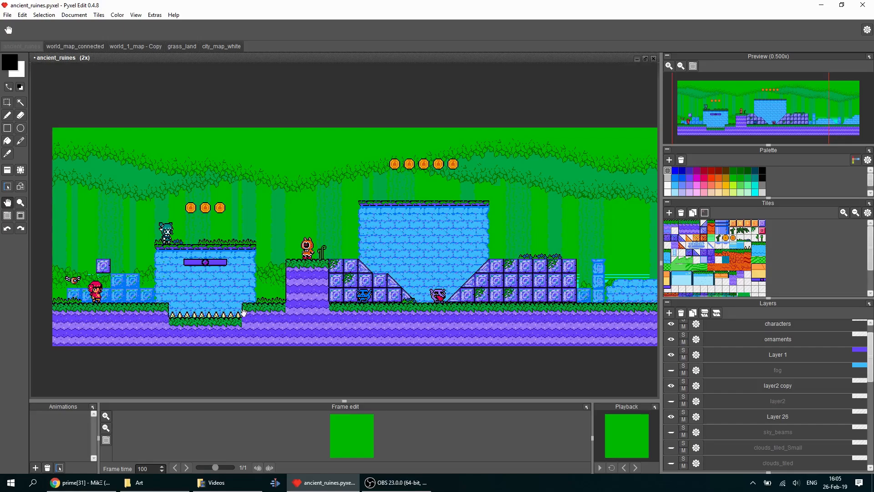
mouse_move(209, 325)
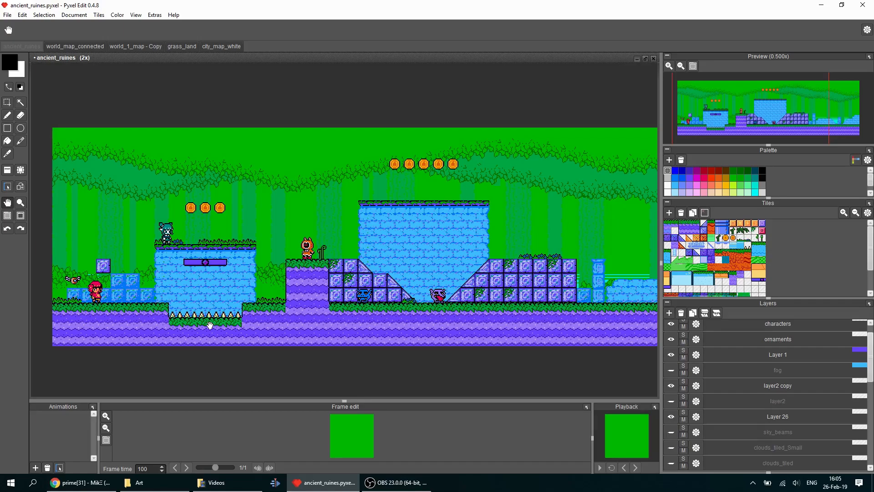
mouse_move(243, 240)
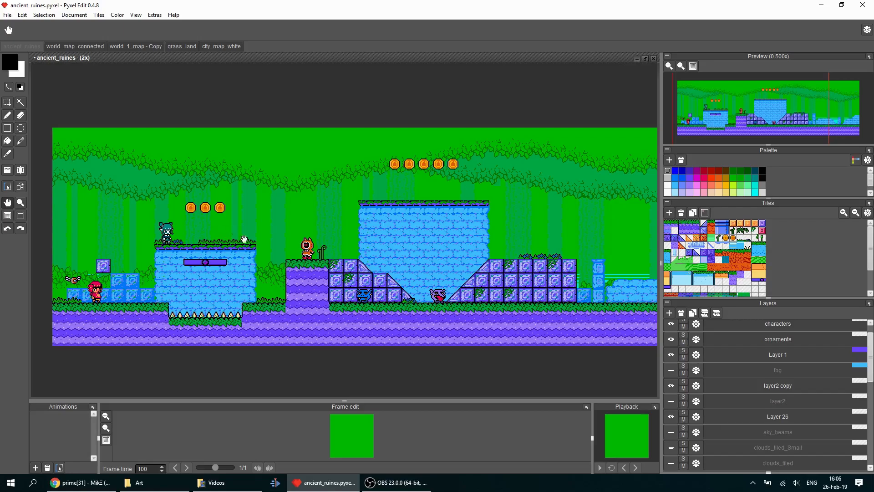
mouse_move(169, 273)
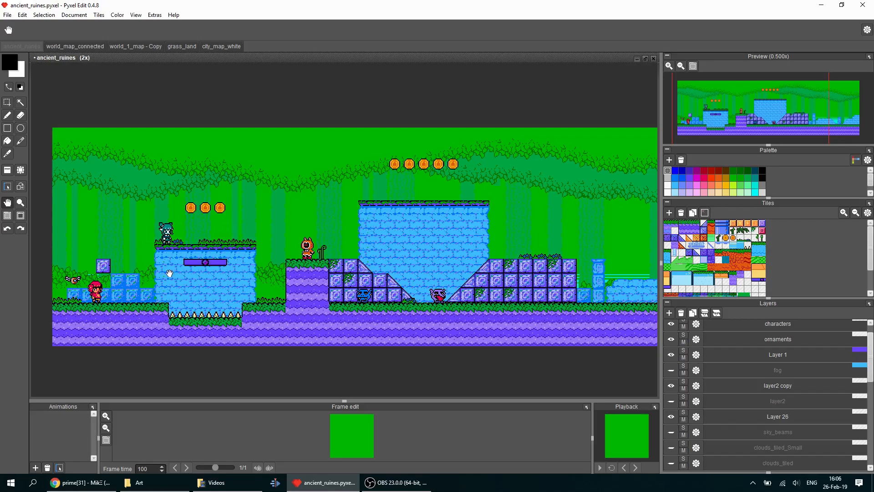
scroll("up", 3)
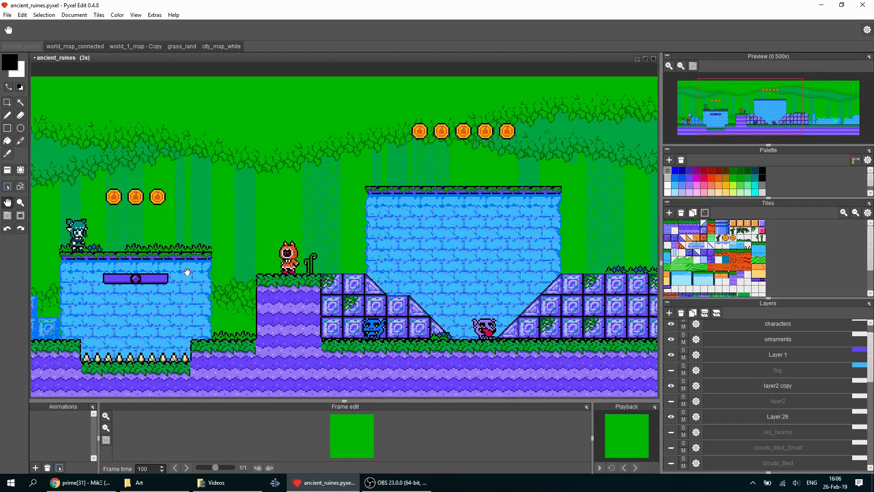
mouse_move(116, 295)
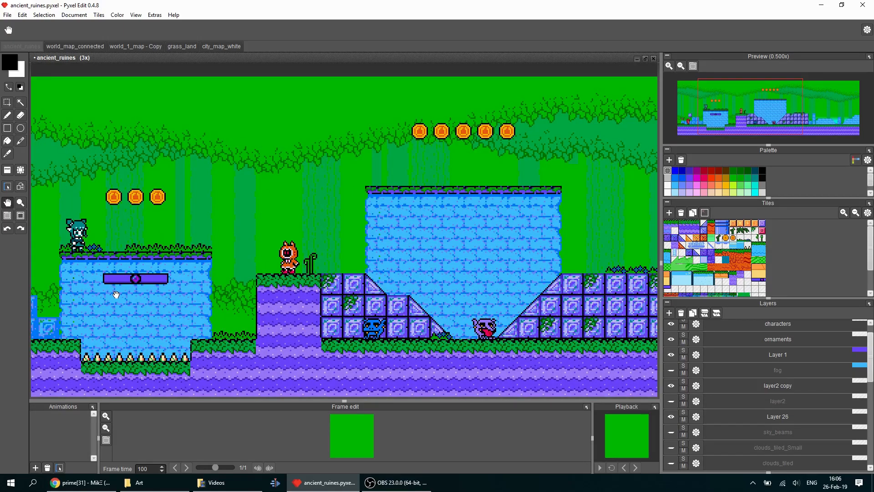
mouse_move(107, 303)
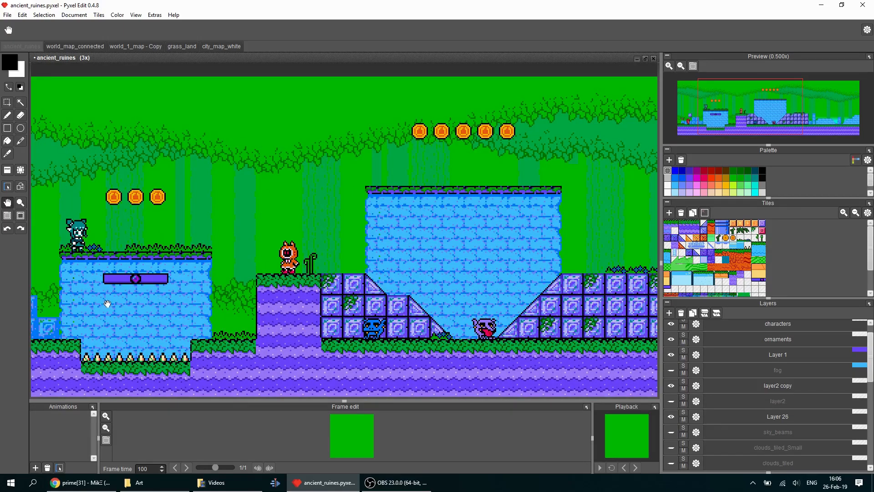
mouse_move(141, 312)
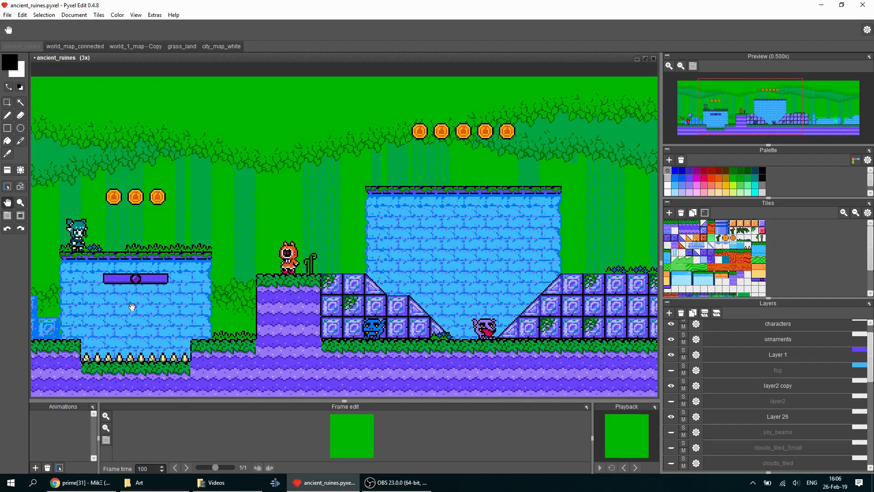
mouse_move(151, 234)
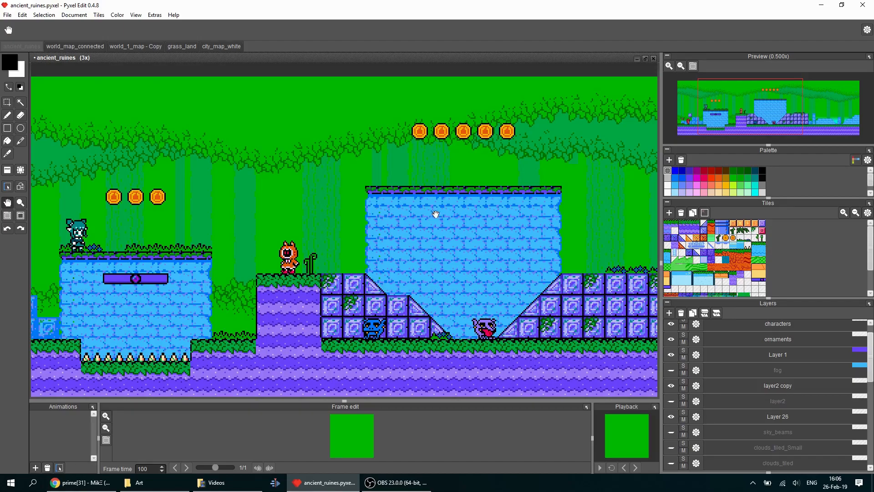
mouse_move(412, 300)
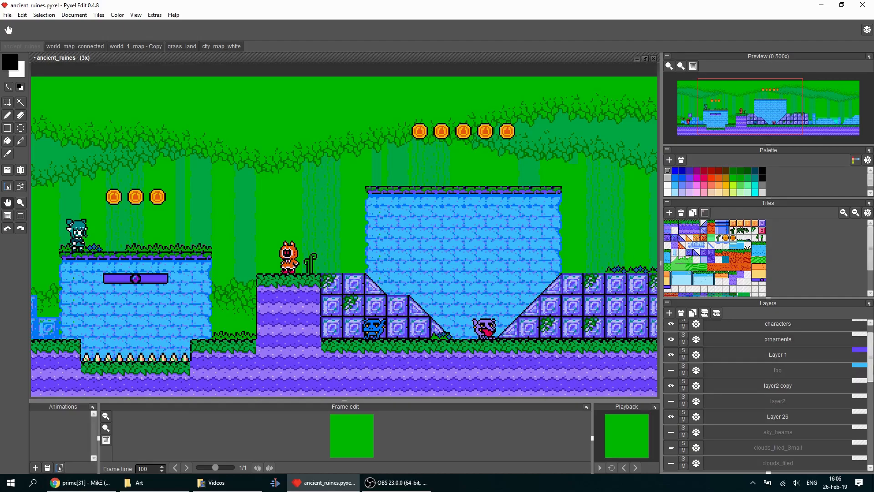
scroll("down", 3)
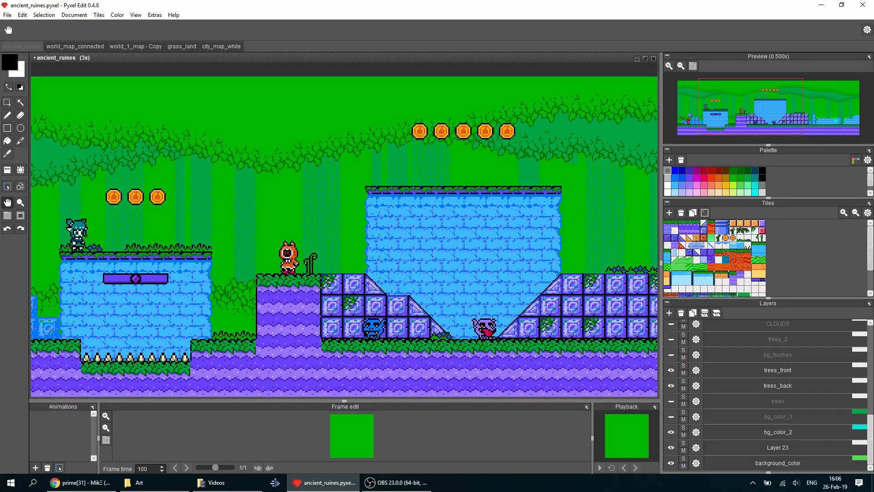
left_click(672, 432)
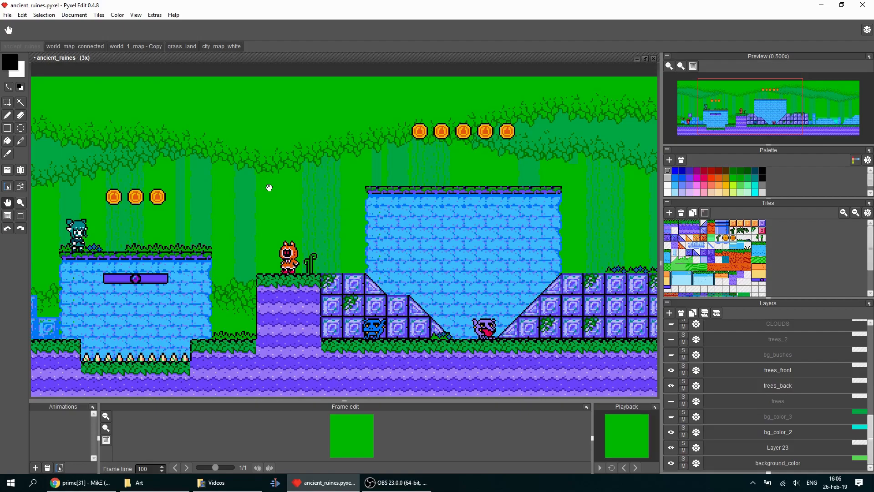
mouse_move(337, 254)
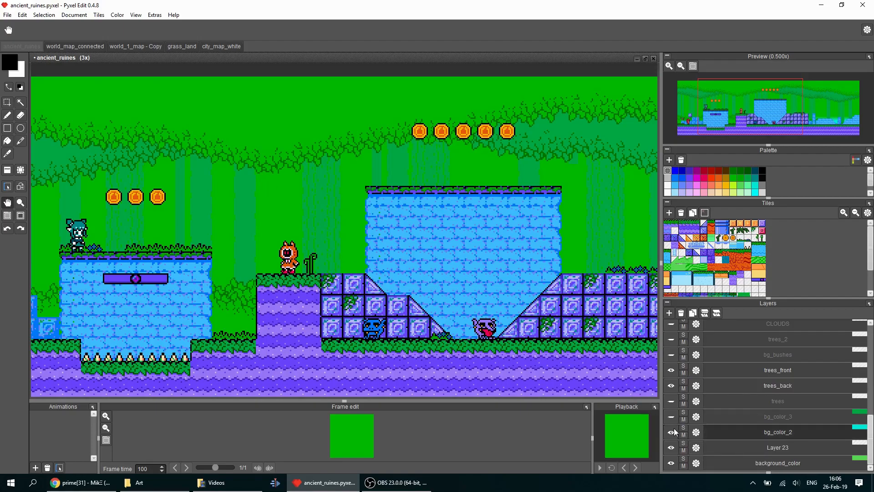
left_click(671, 432)
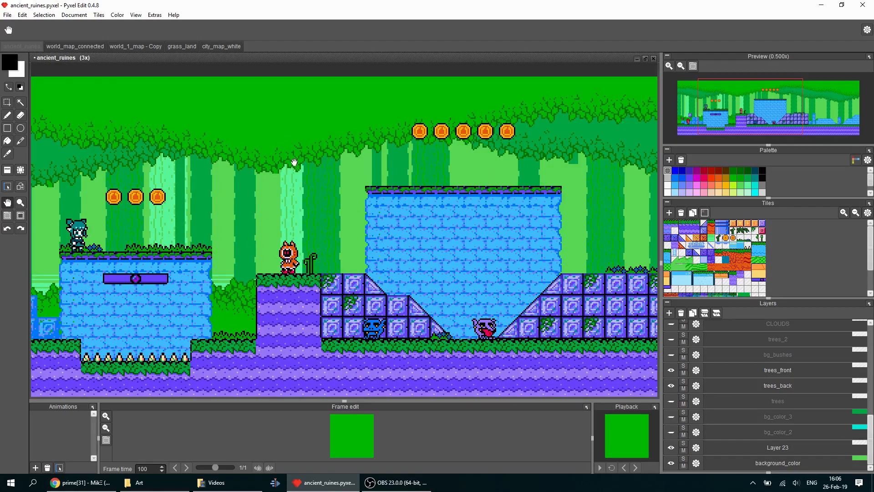
mouse_move(251, 202)
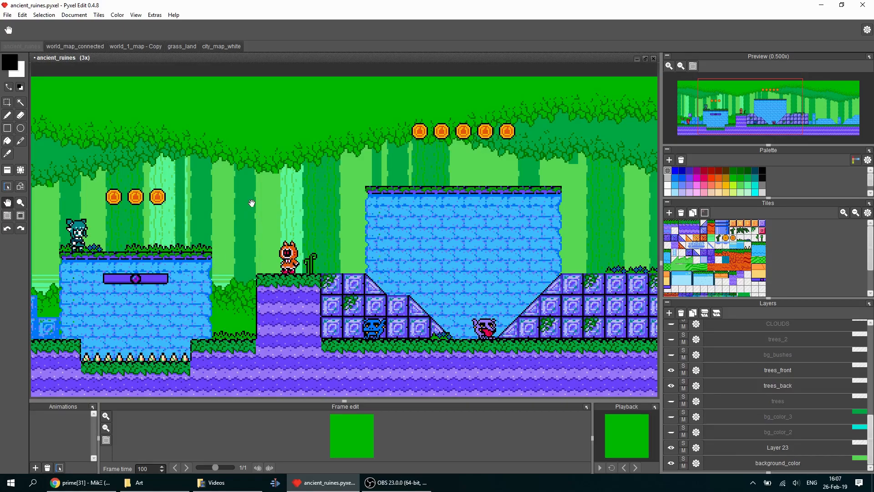
mouse_move(280, 215)
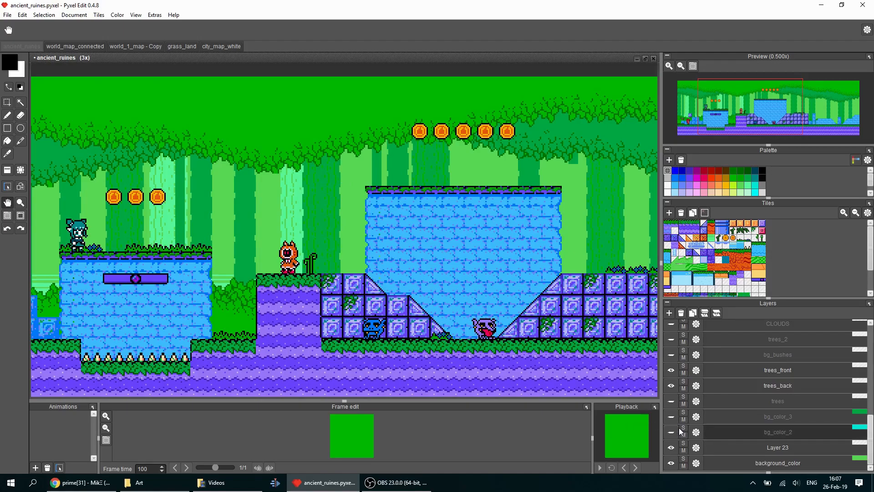
left_click(671, 432)
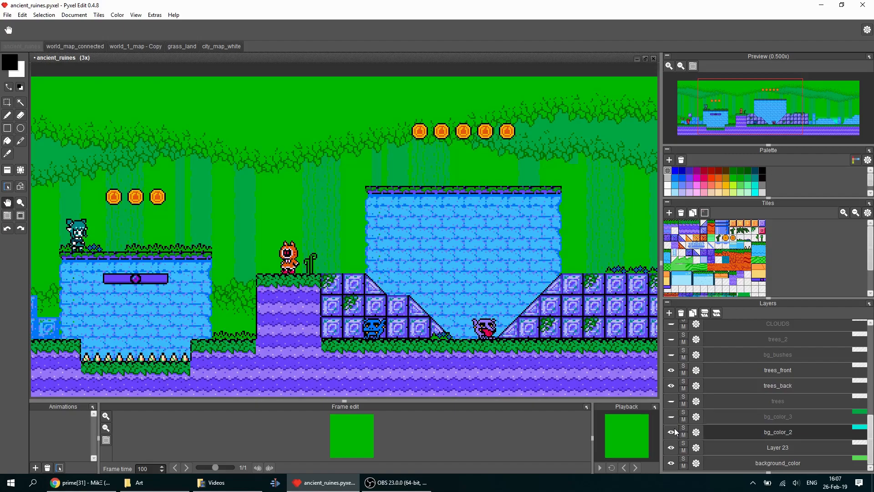
left_click(670, 416)
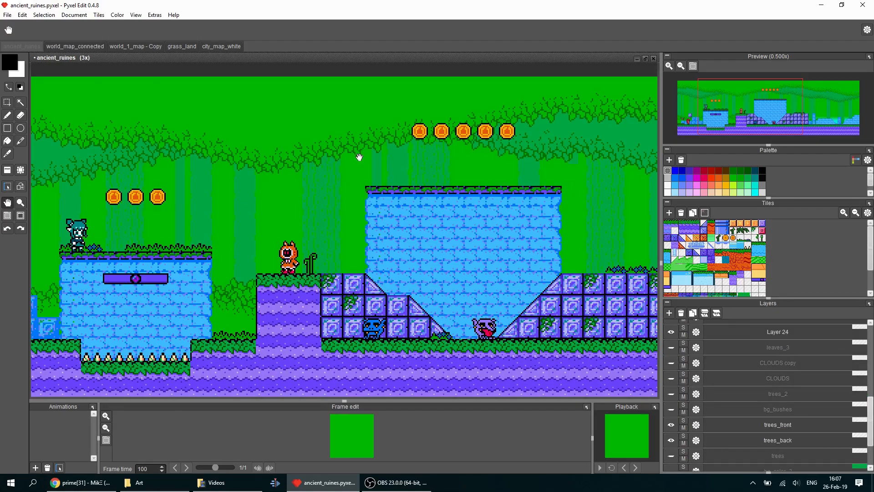
mouse_move(266, 150)
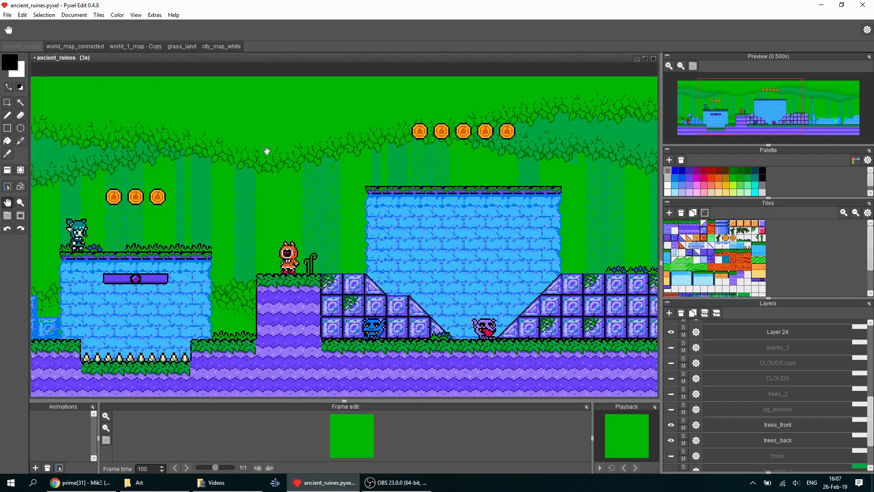
mouse_move(315, 262)
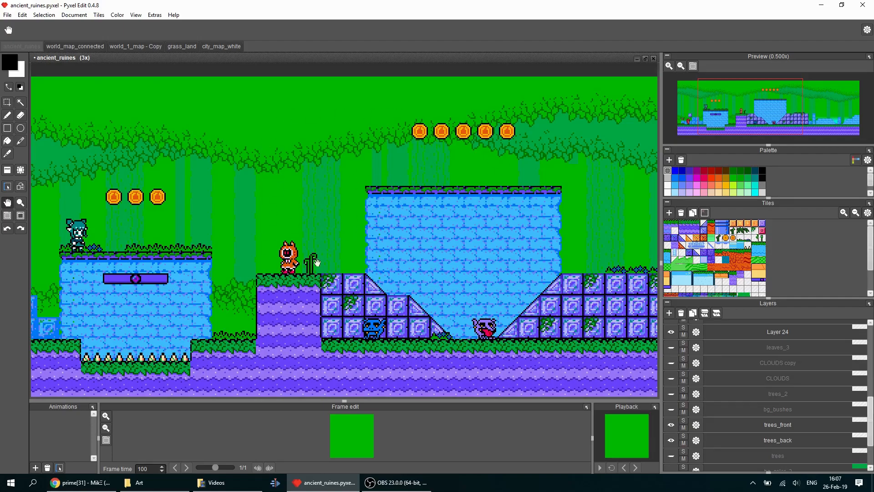
mouse_move(350, 218)
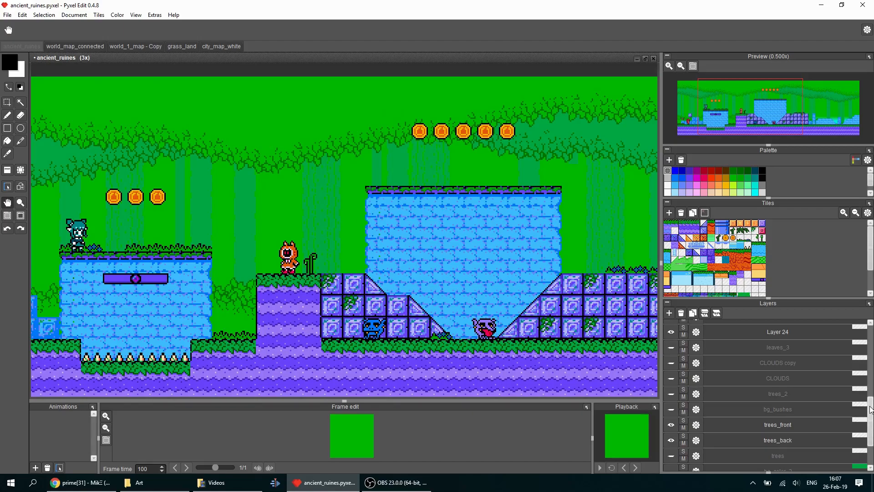
Step: Turn on the sky_beams layer to cast light shafts over the forest level
scroll("up", 3)
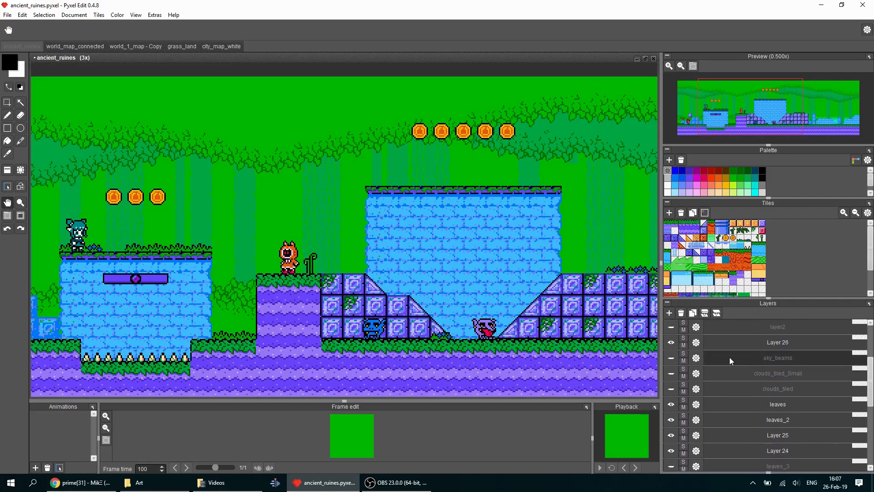
left_click(671, 357)
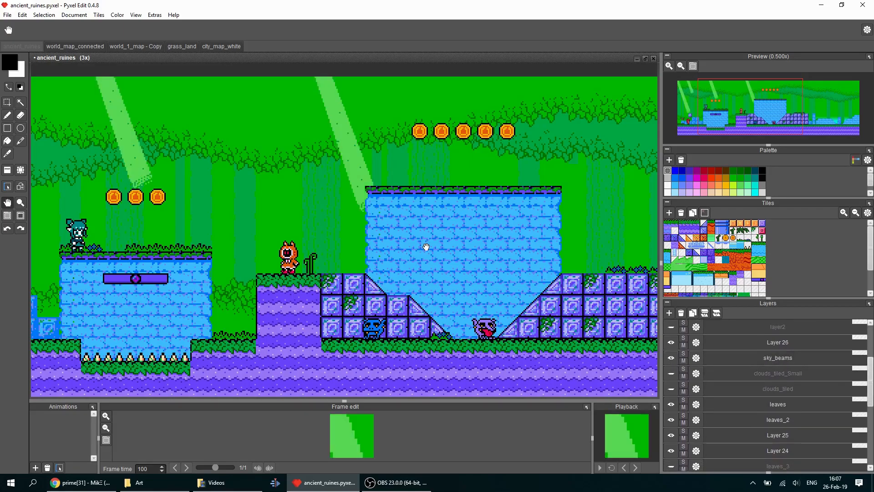
mouse_move(270, 156)
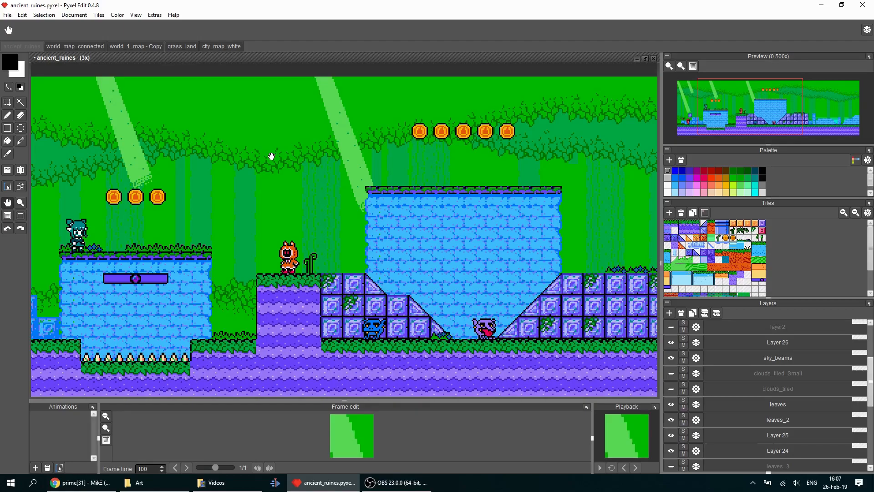
left_click(20, 101)
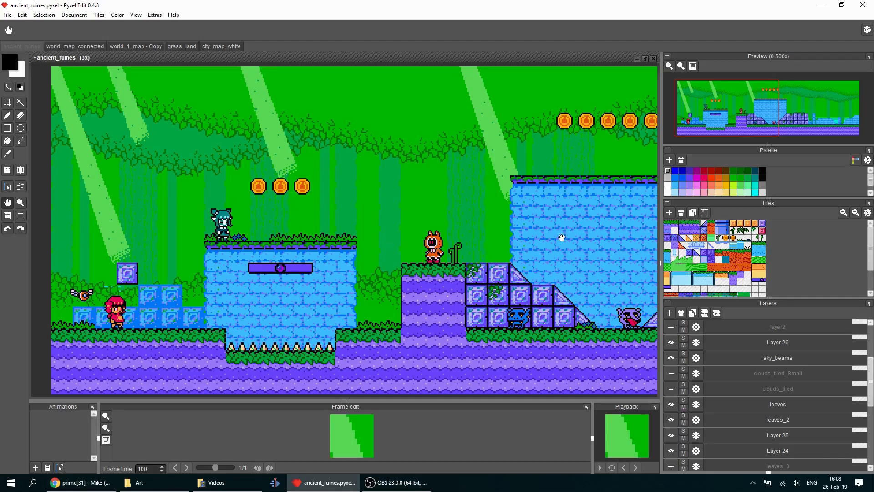
mouse_move(523, 221)
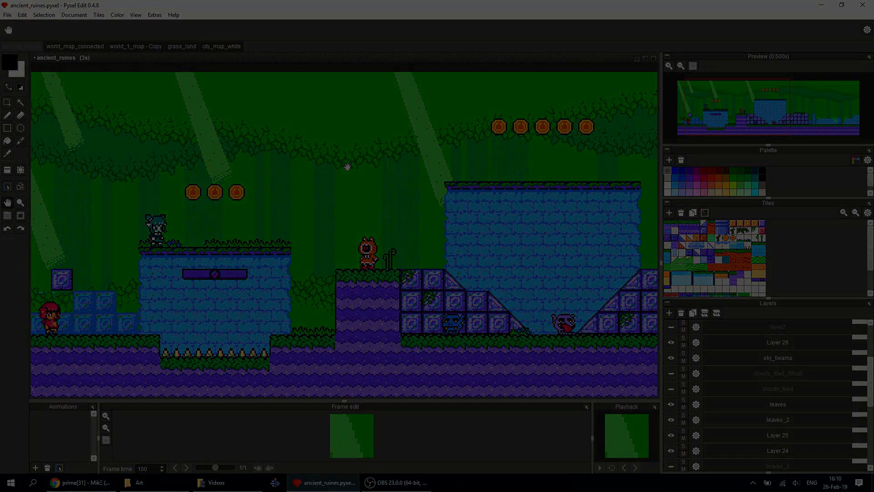
Step: Switch to Chrome and enlarge the tweet's Nez ImGui inspector screenshot
left_click(81, 482)
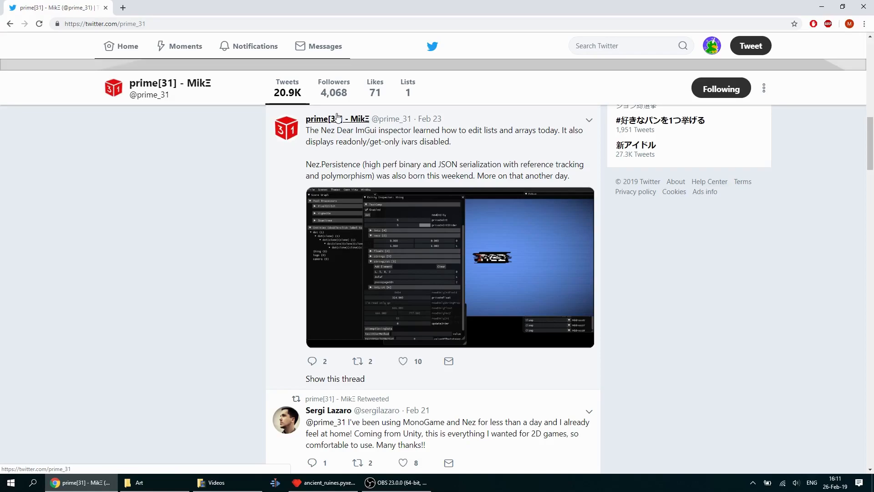
mouse_move(373, 281)
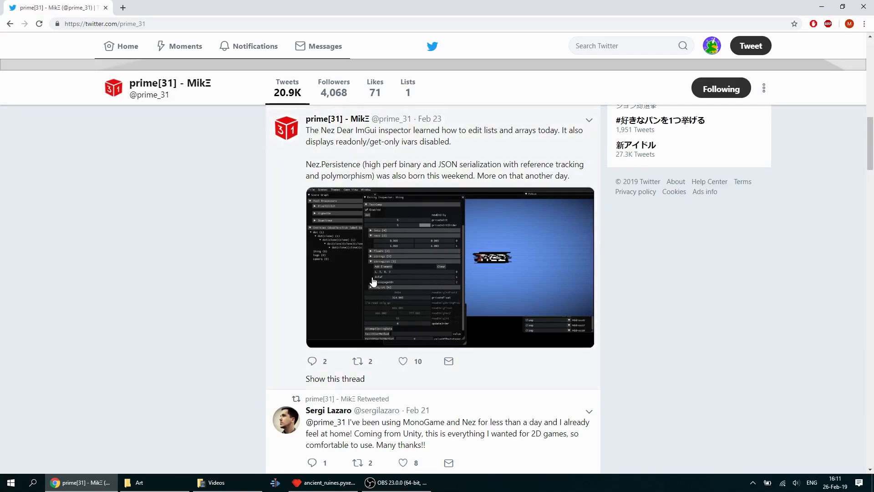
mouse_move(413, 290)
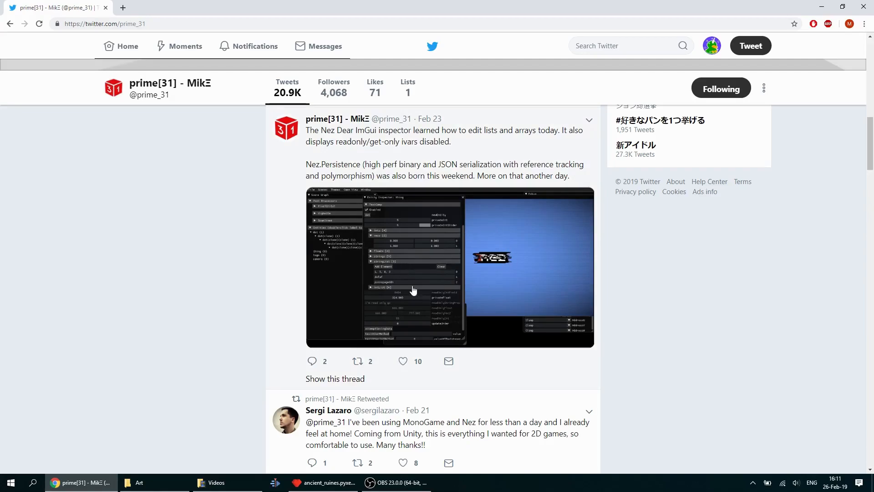
mouse_move(400, 240)
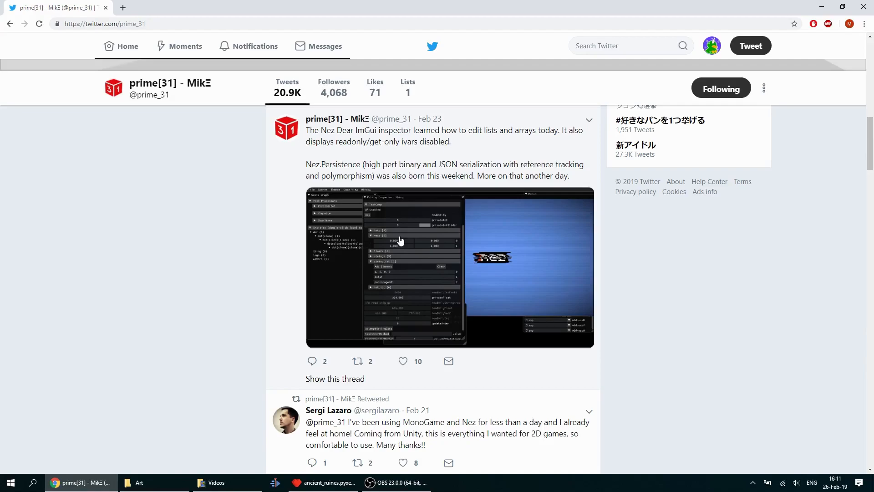
mouse_move(432, 226)
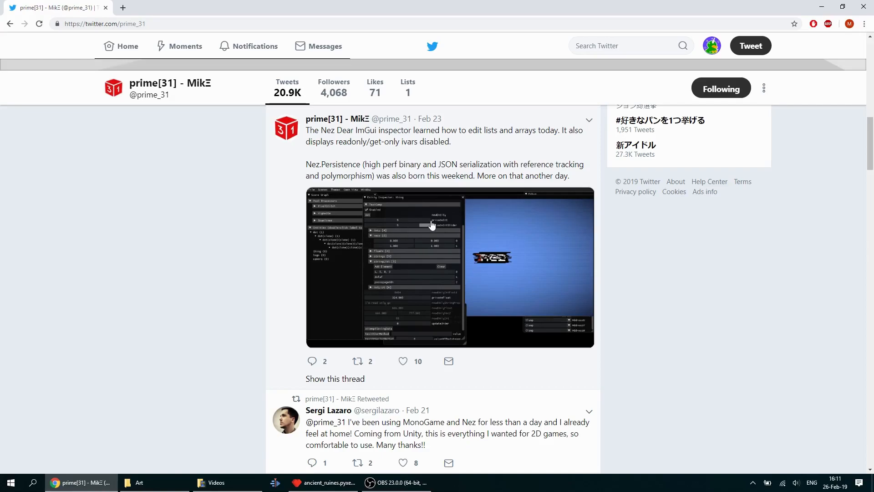
left_click(449, 268)
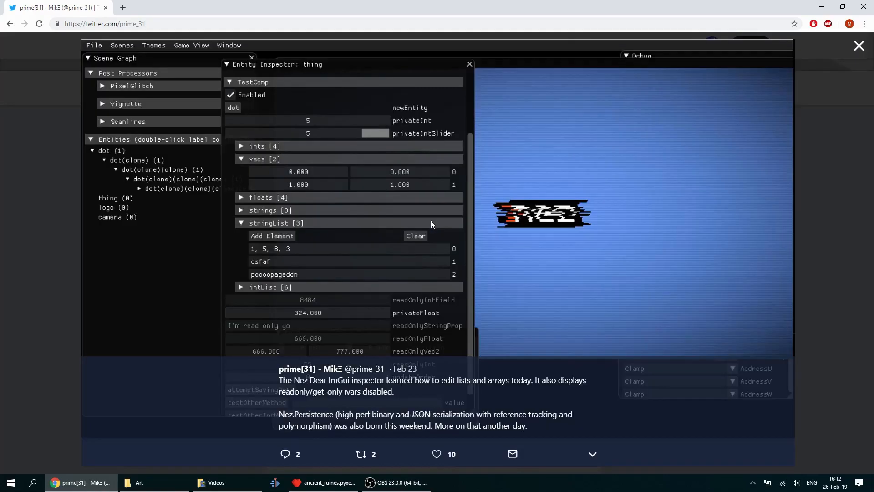